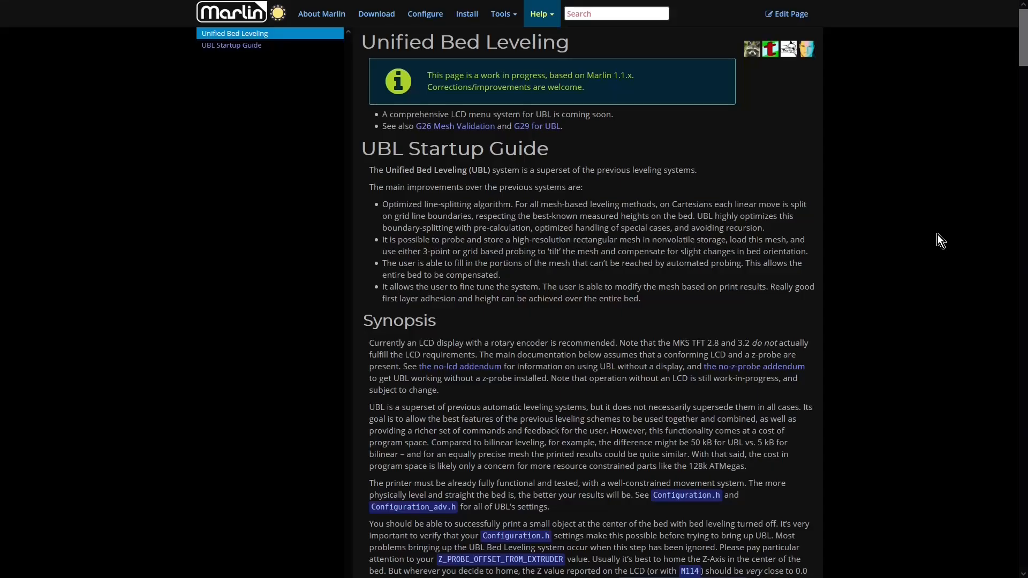
mouse_move(926, 228)
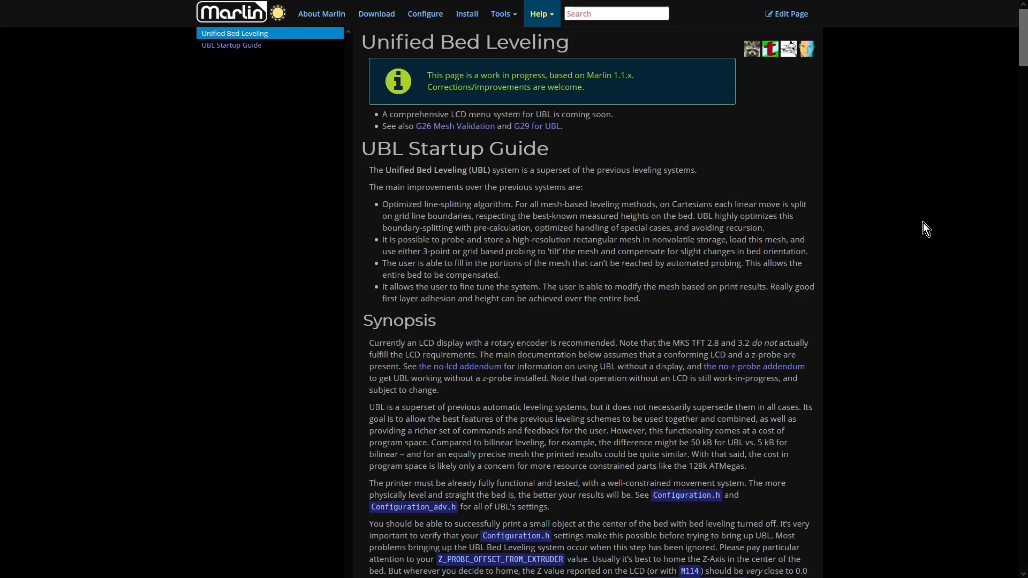
mouse_move(923, 227)
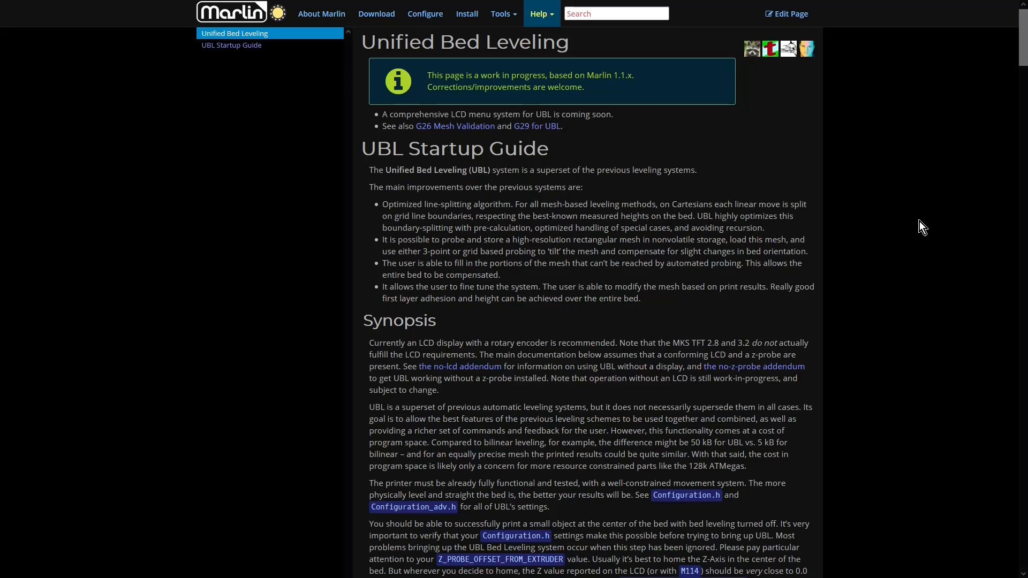
mouse_move(914, 216)
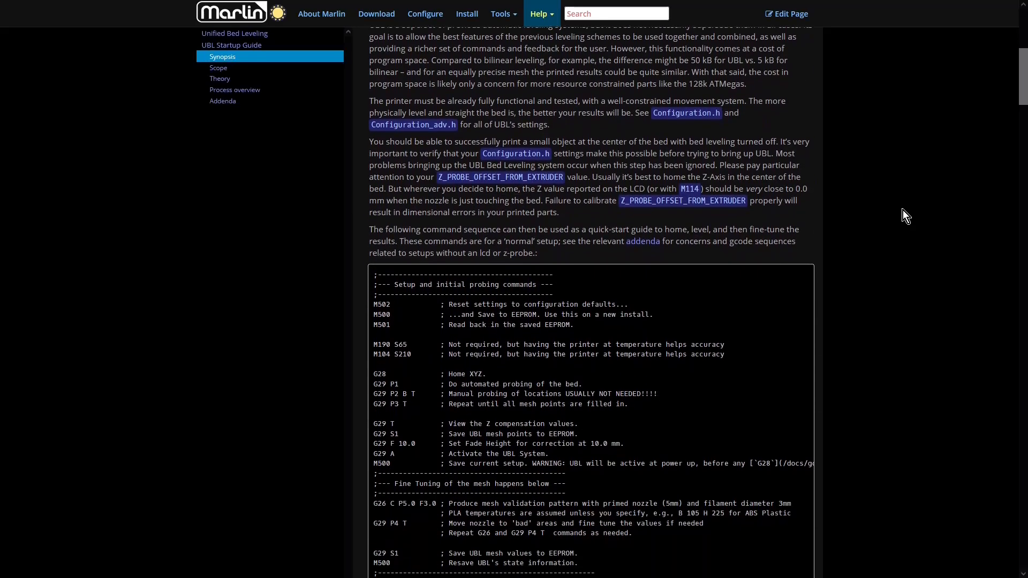
- Move through the UBL guide's Scope section to the Commands table
click(218, 67)
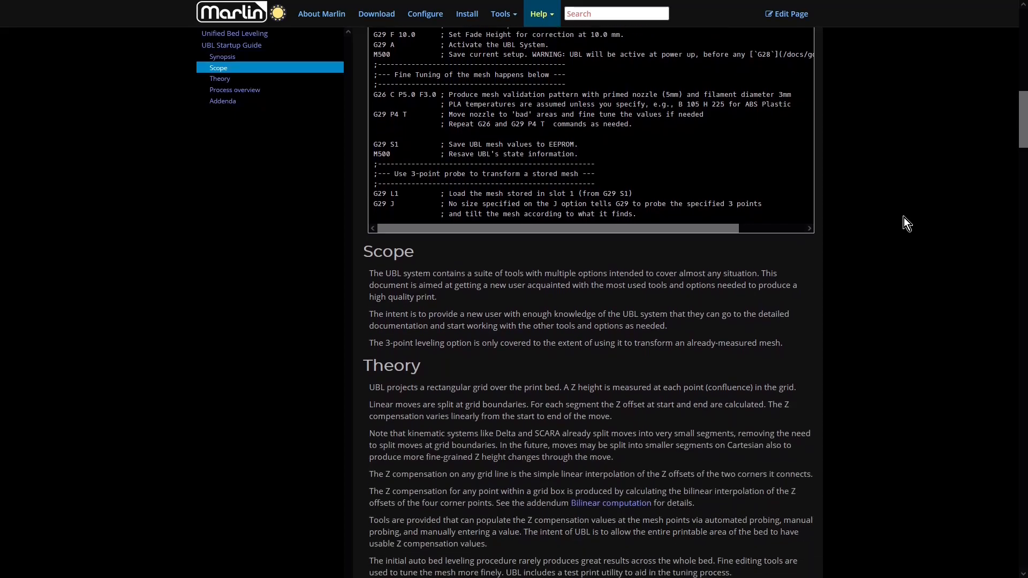
click(219, 79)
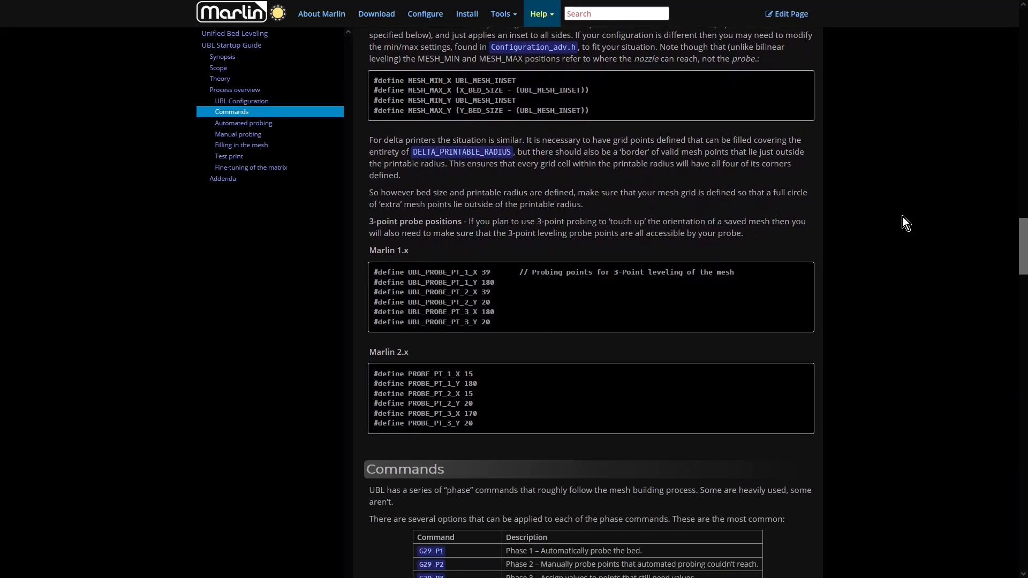
scroll(down, 3)
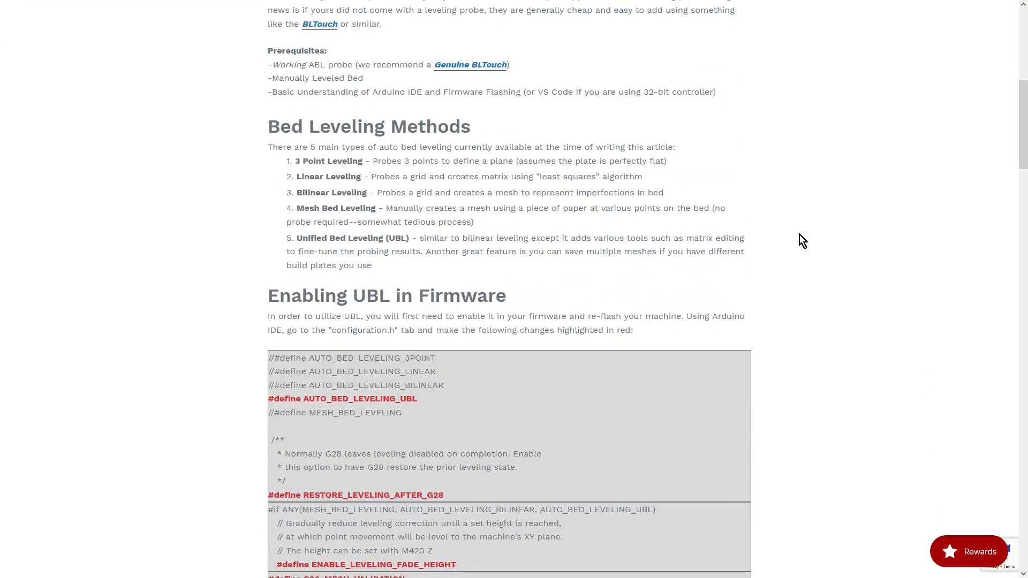
- Scroll the 3DMaker UBL article past Understanding UBL Functions to the Summary
scroll(down, 3)
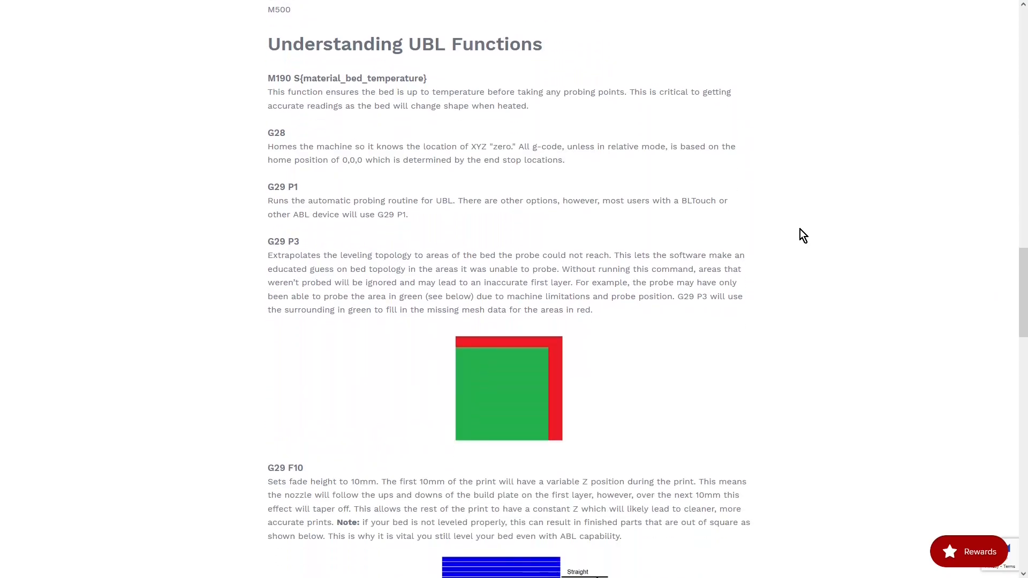
scroll(down, 3)
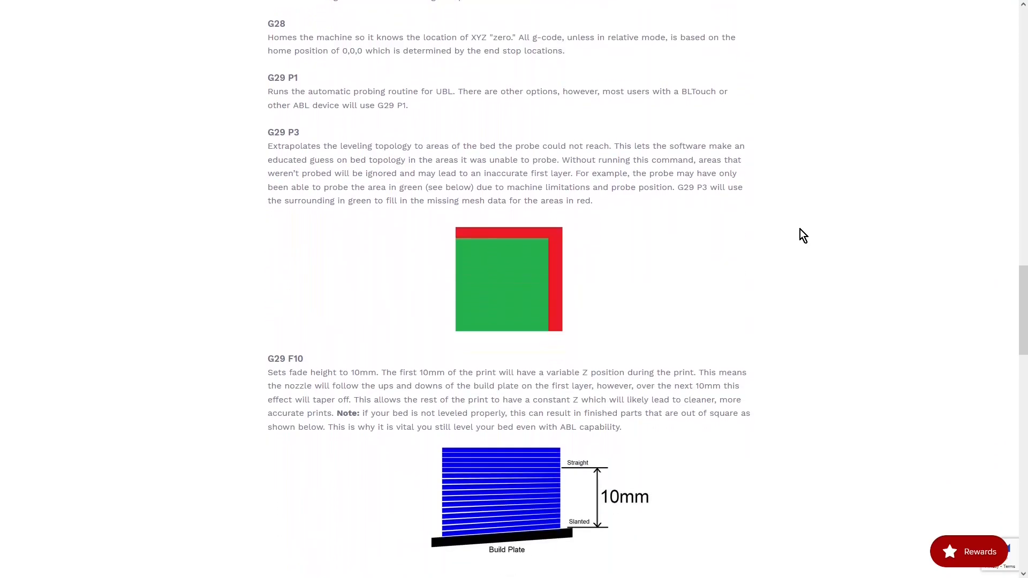
scroll(down, 3)
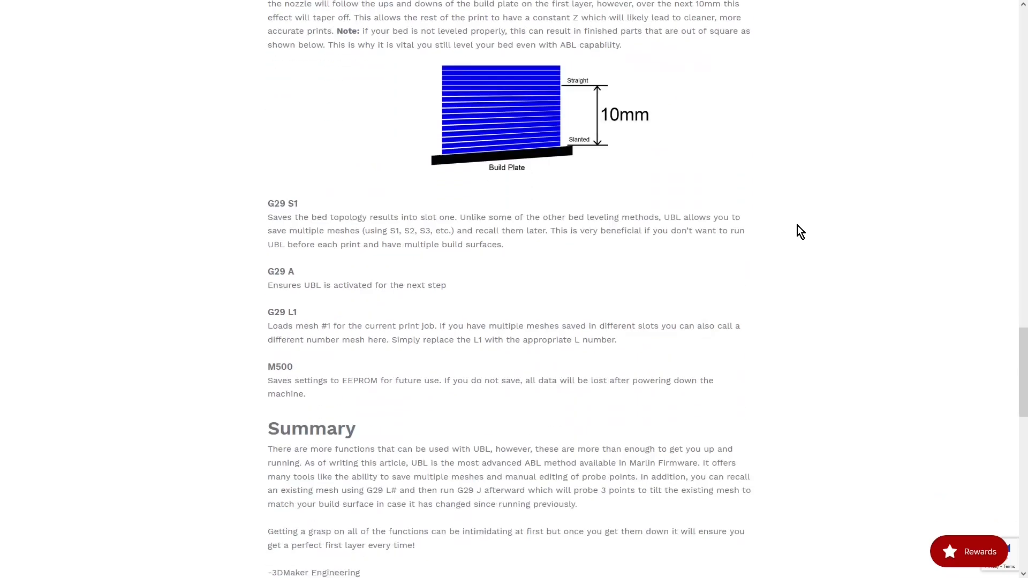
scroll(up, 3)
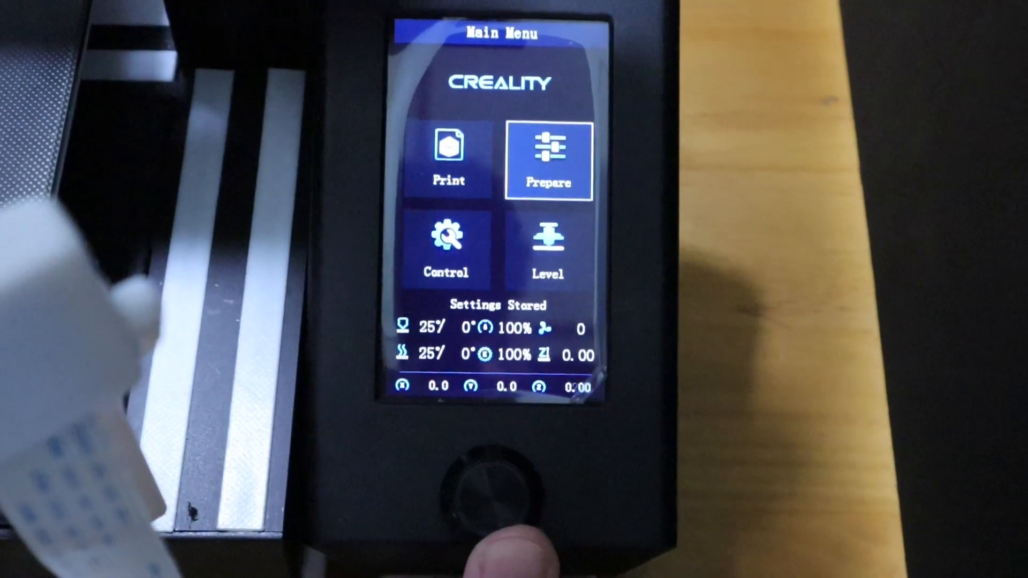
- Open the printer preparation options and scroll toward Level on the main menu
click(549, 160)
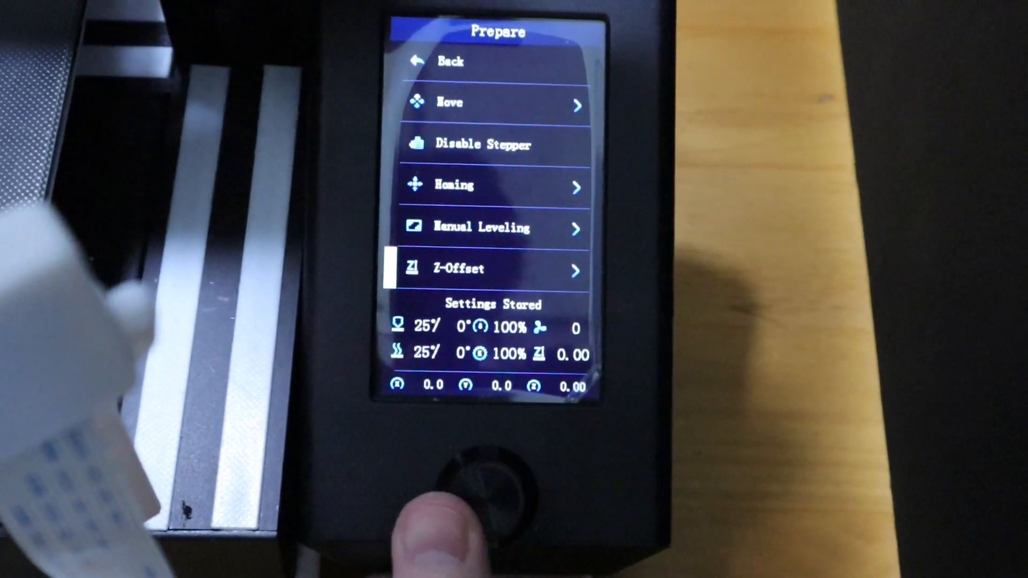
scroll(down, 3)
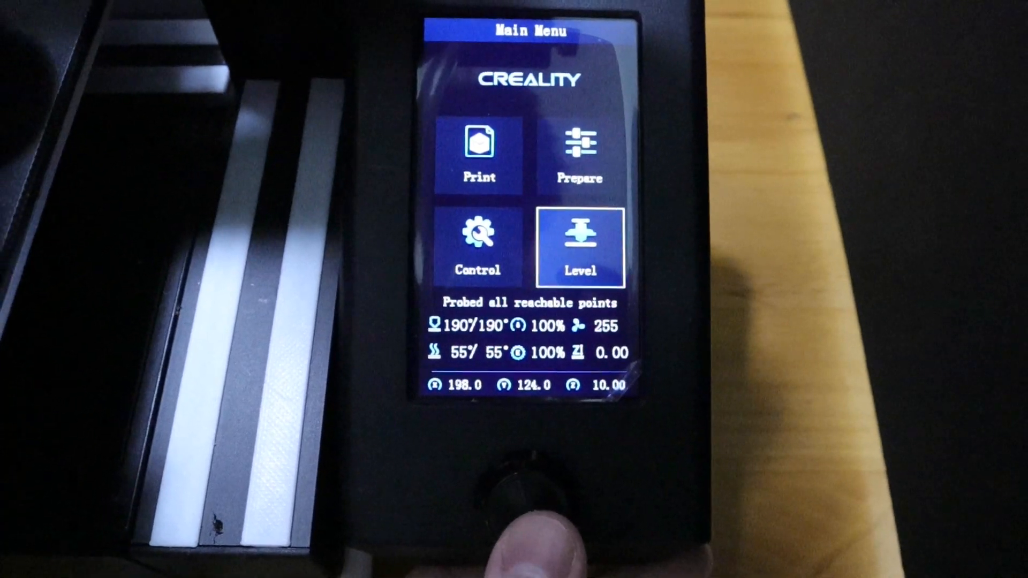
- Enter the Level menu and start Create New Mesh bed probing
click(579, 247)
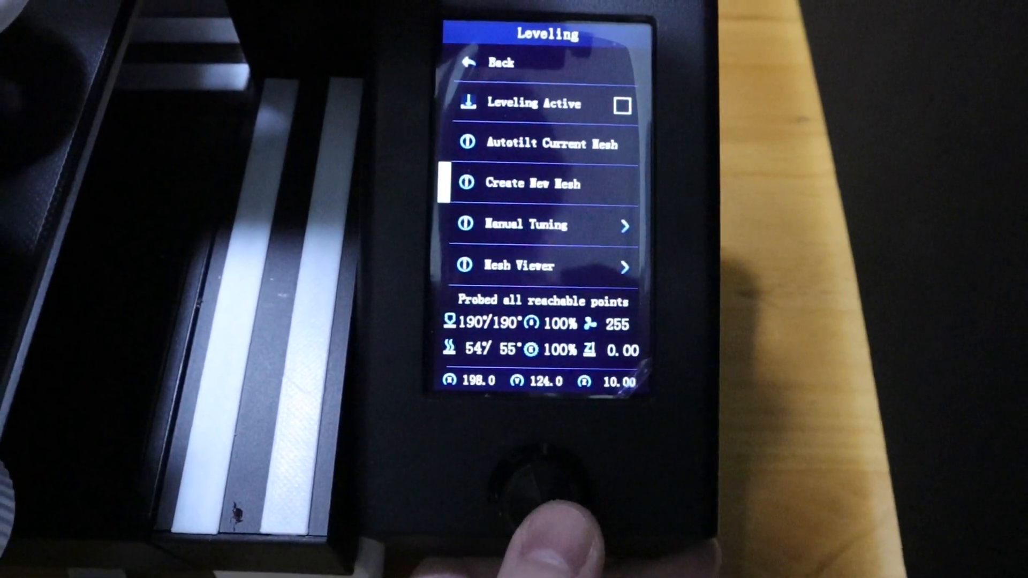
click(533, 183)
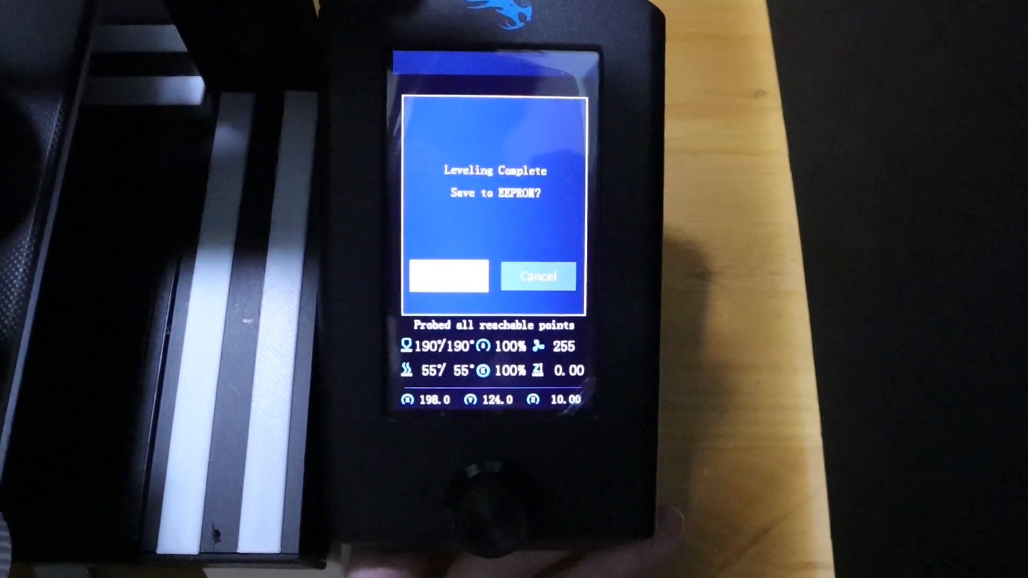
- Confirm the Leveling Complete dialog to save the mesh to EEPROM
click(449, 276)
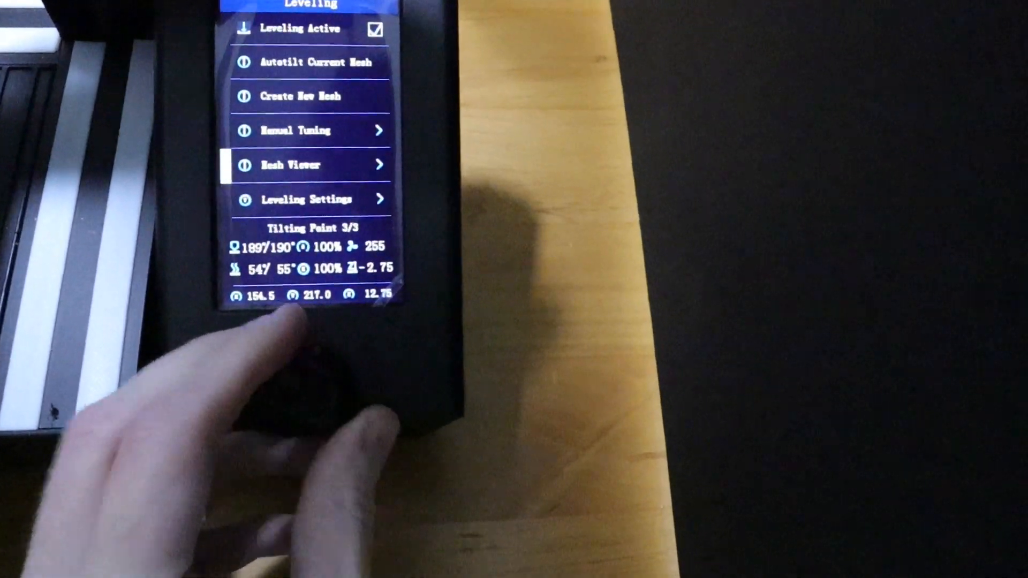
click(292, 164)
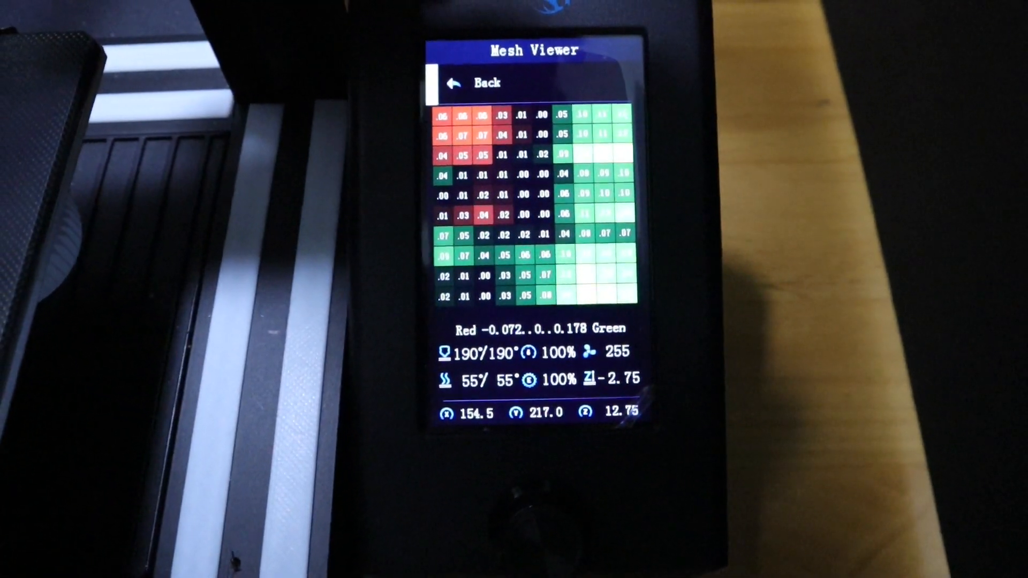
click(462, 84)
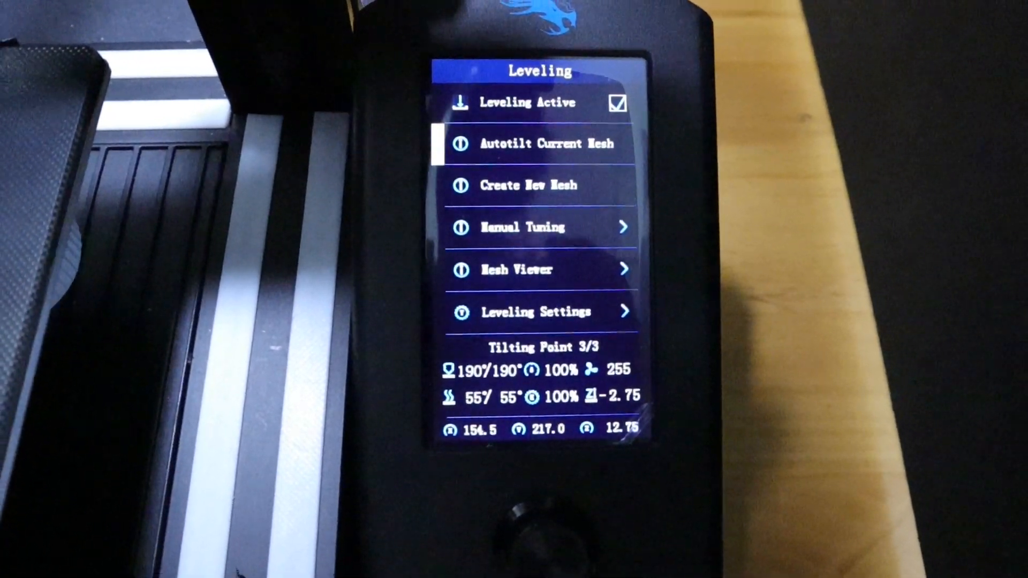
scroll(down, 3)
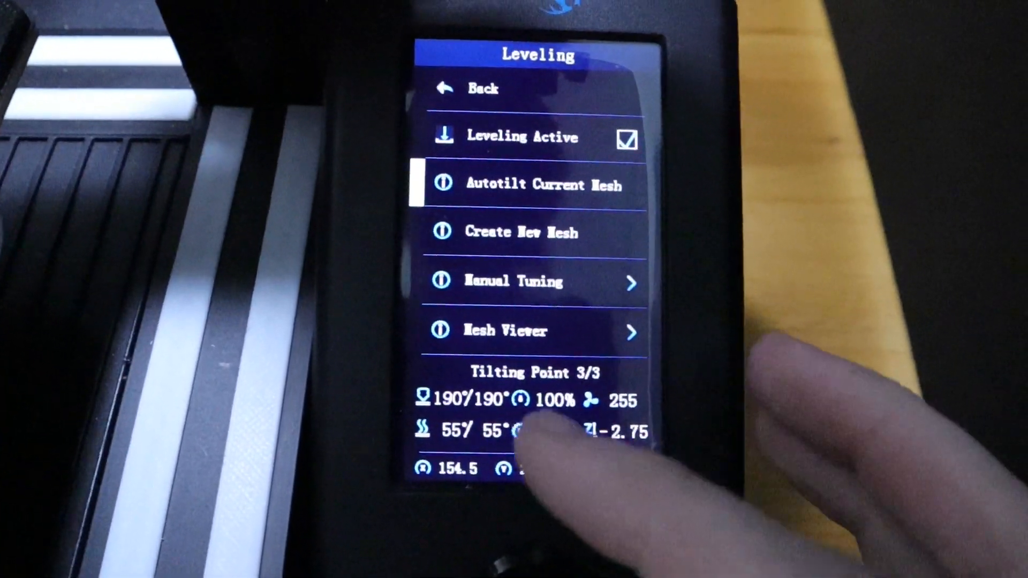
click(538, 331)
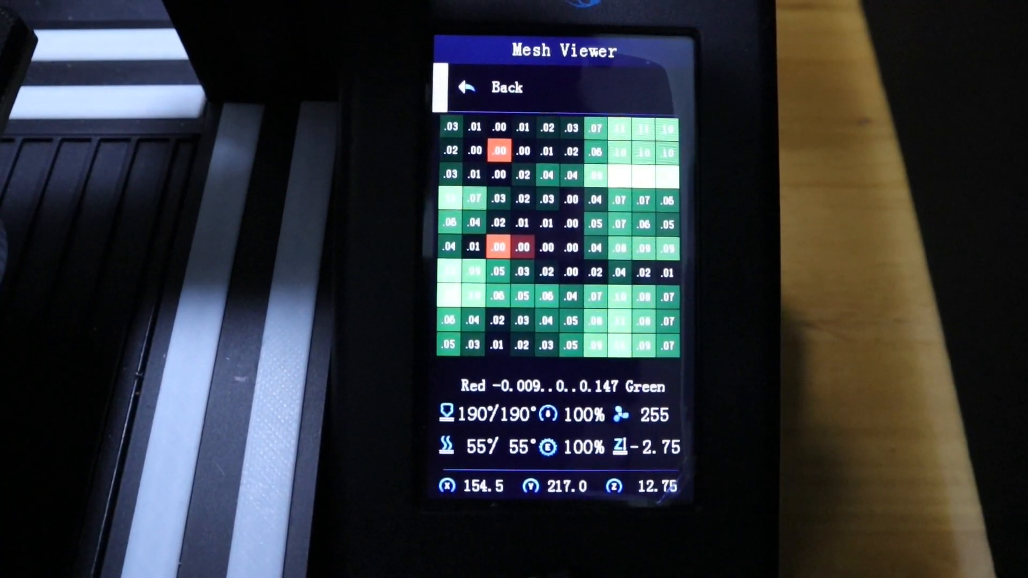
click(465, 86)
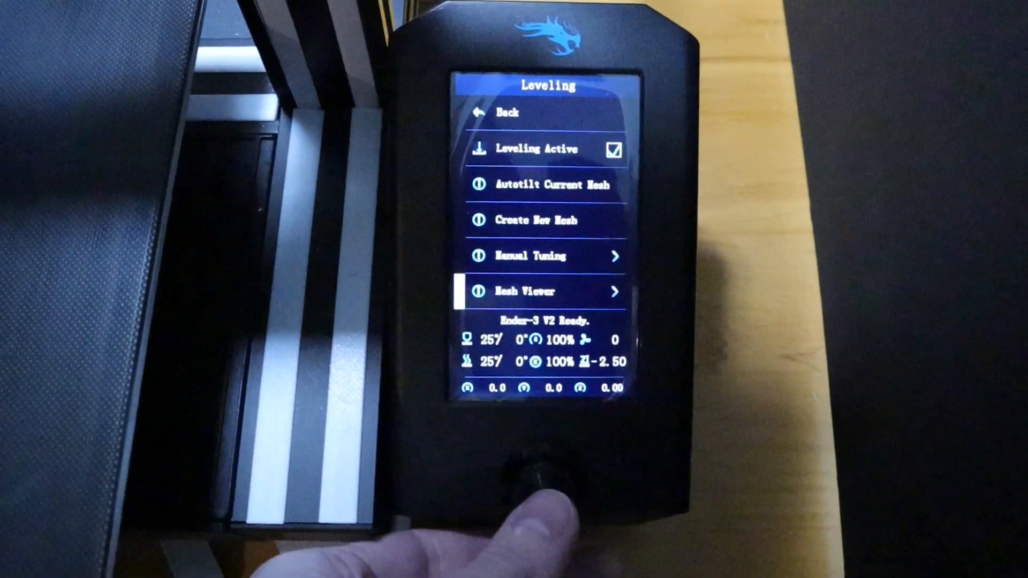
- Preview the mesh heatmap in Mesh Viewer, then enable Viewer Asymmetric colouring
click(543, 292)
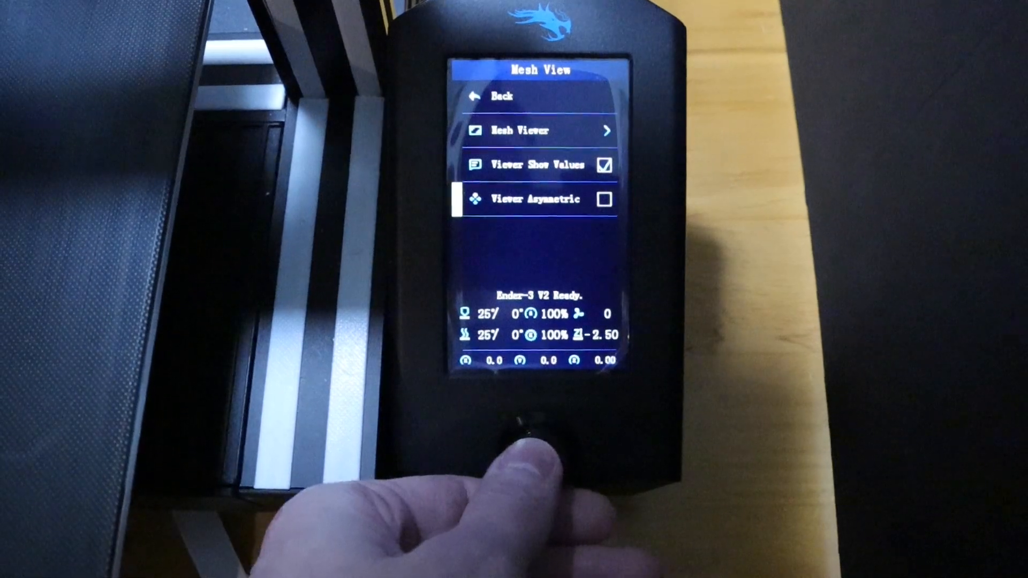
click(538, 131)
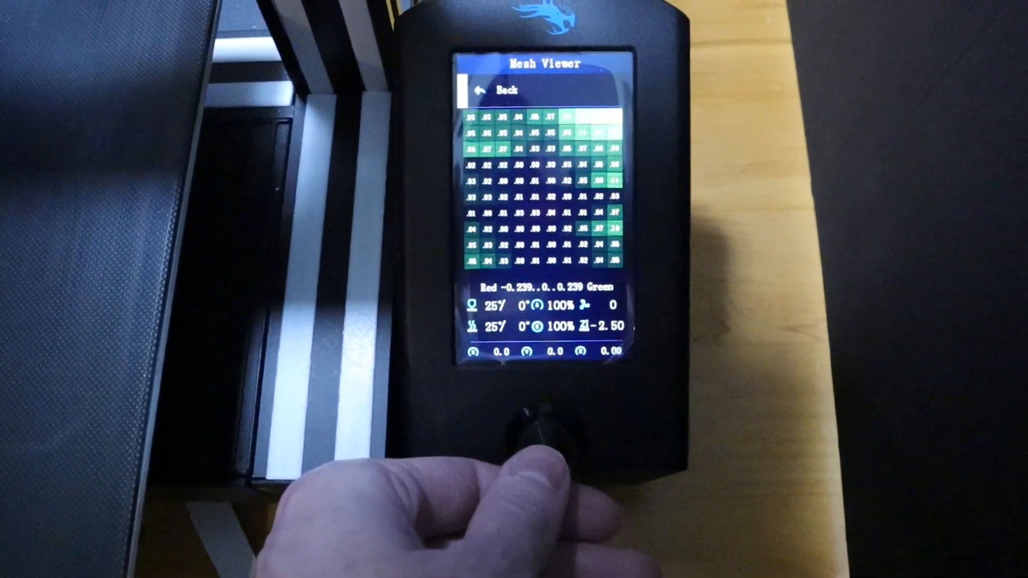
click(508, 90)
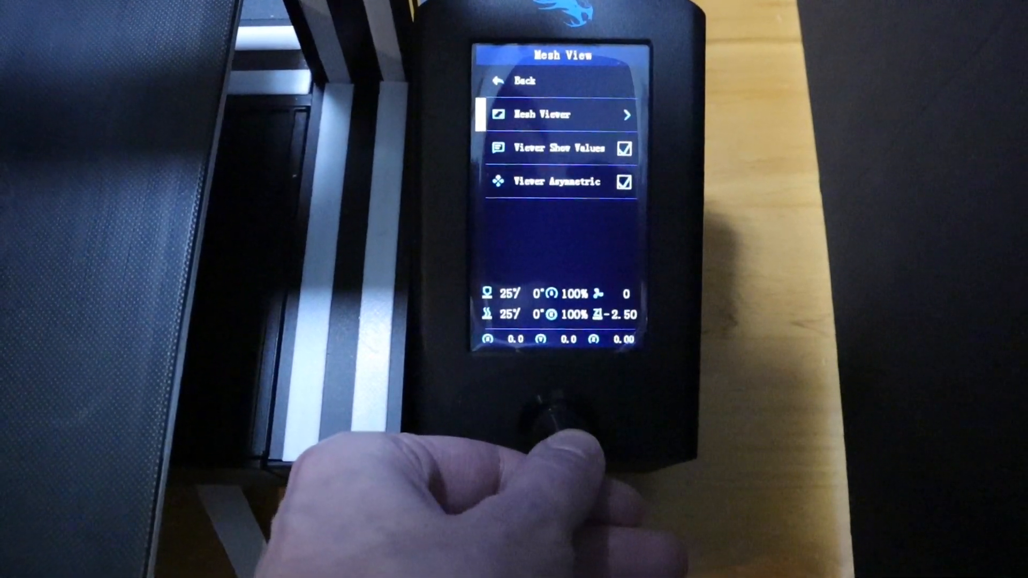
click(538, 115)
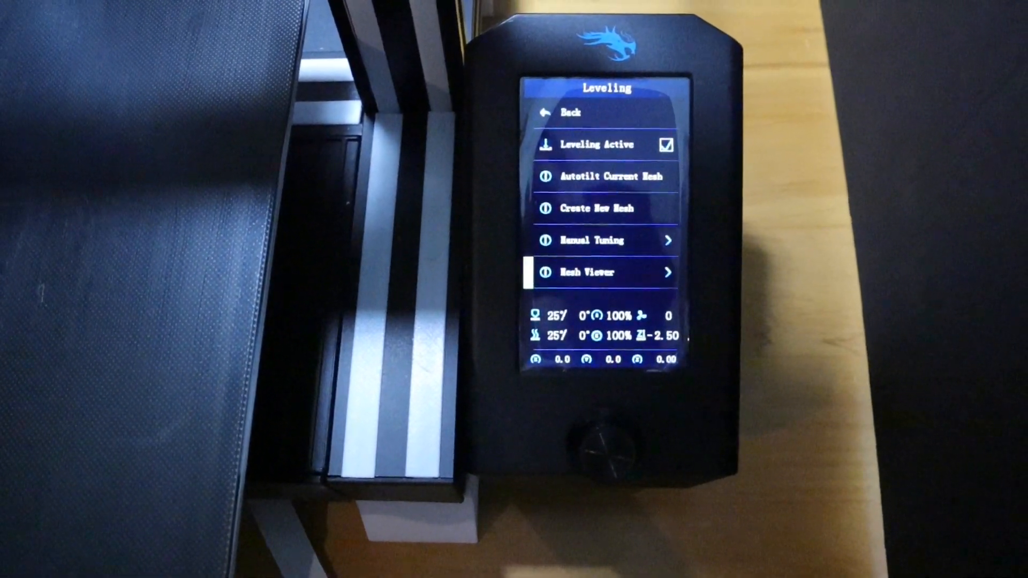
- In Manual Tuning, step to mesh point X 3, Y 0 and enable Go to Mesh Z Value
click(592, 240)
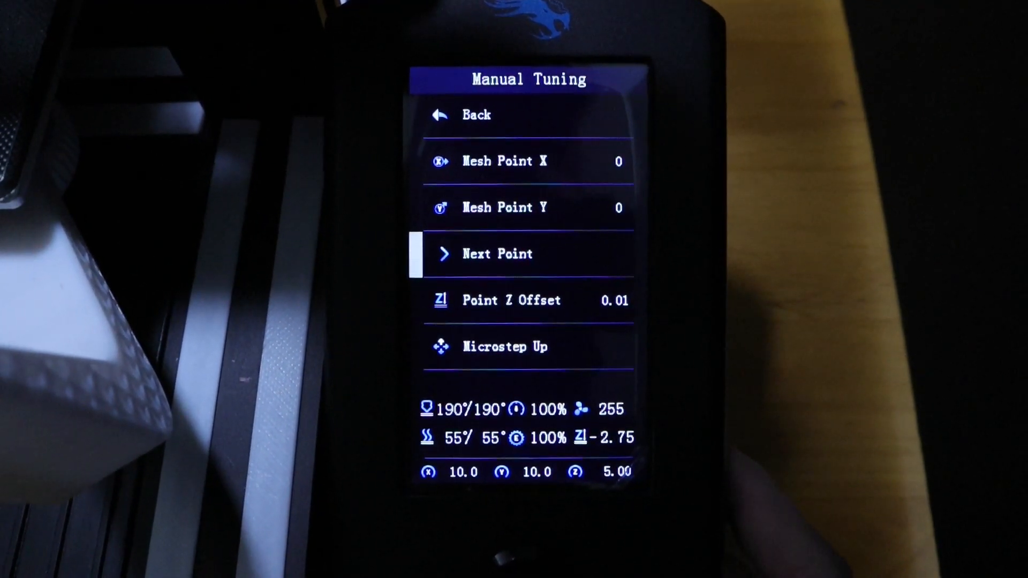
click(528, 255)
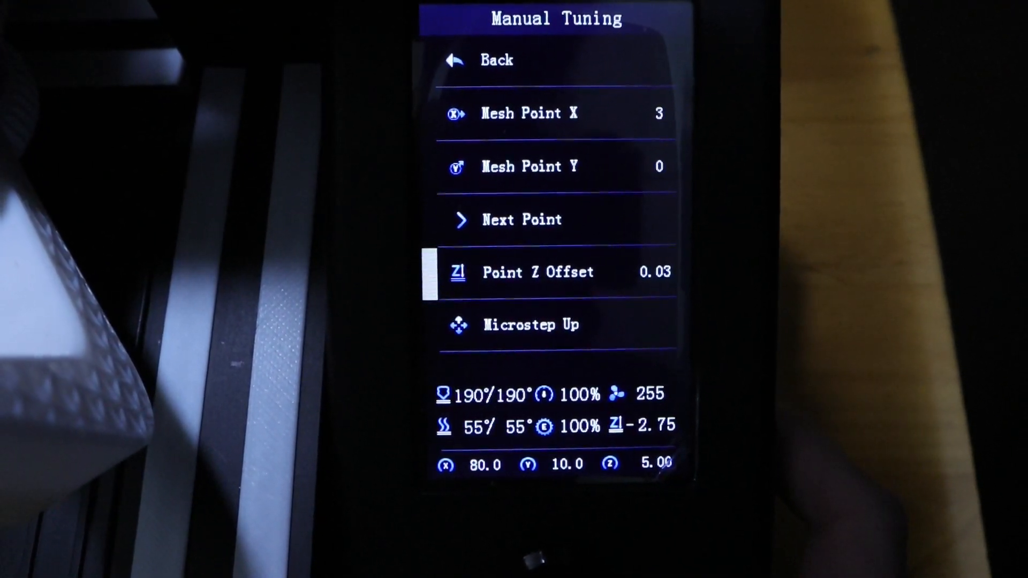
scroll(down, 3)
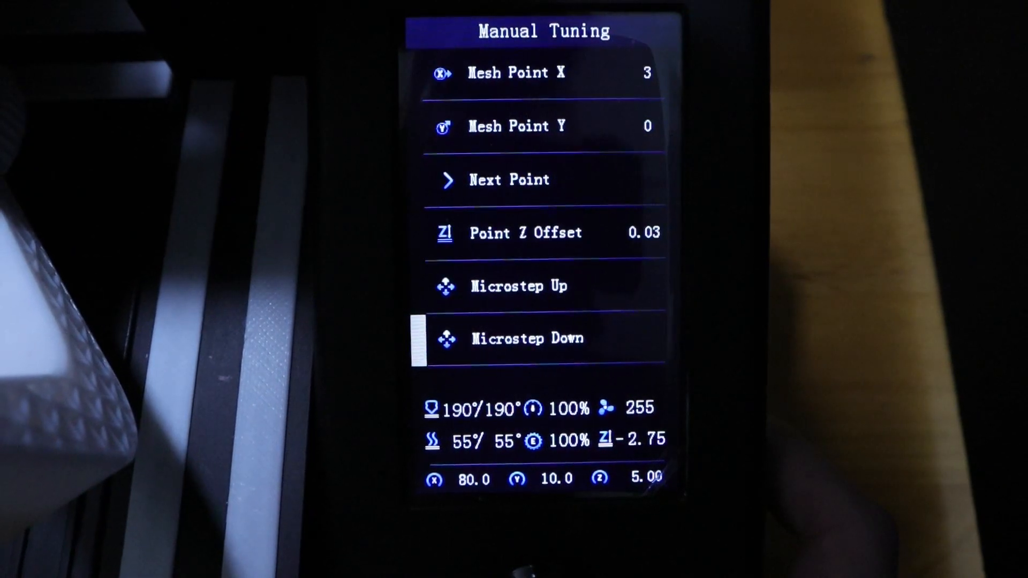
scroll(down, 3)
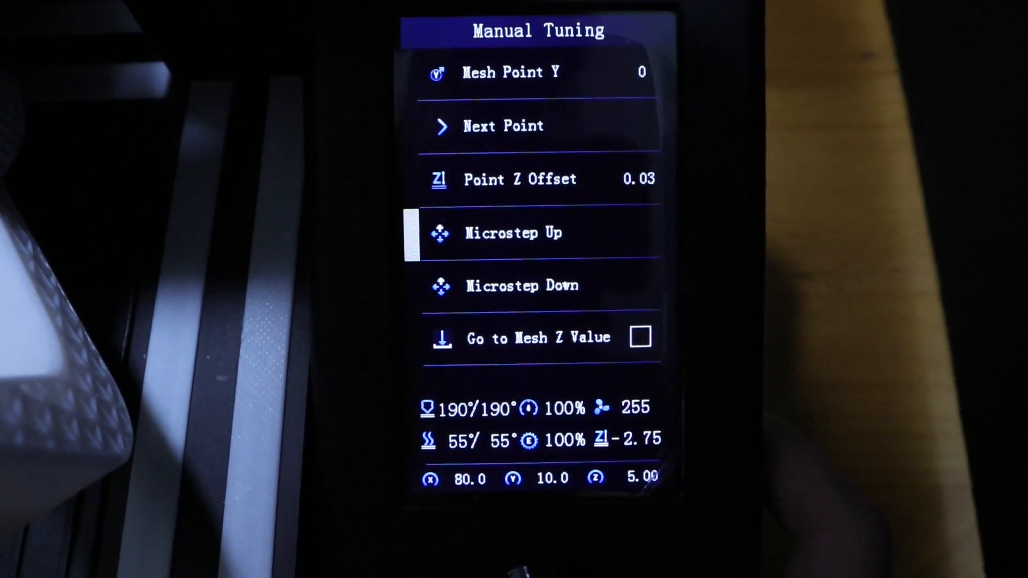
click(518, 285)
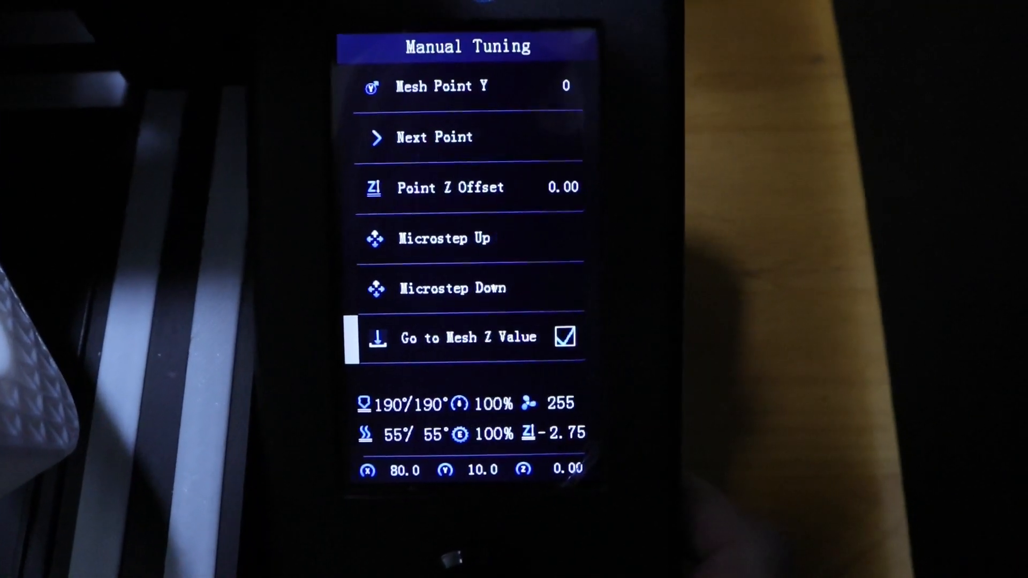
scroll(down, 3)
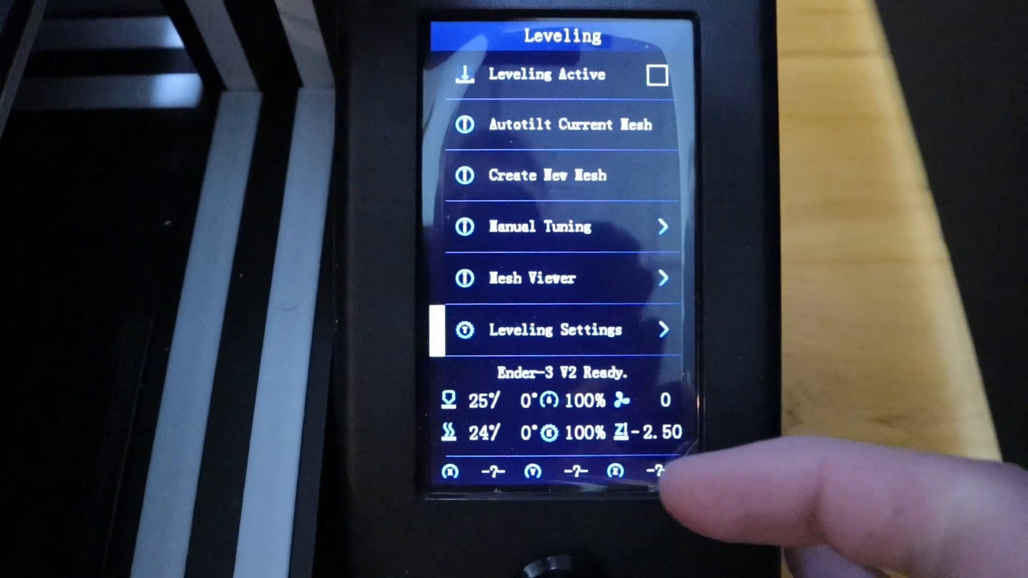
- Run Autotilt Current Mesh until it reaches Tilting Point 4/4
click(554, 329)
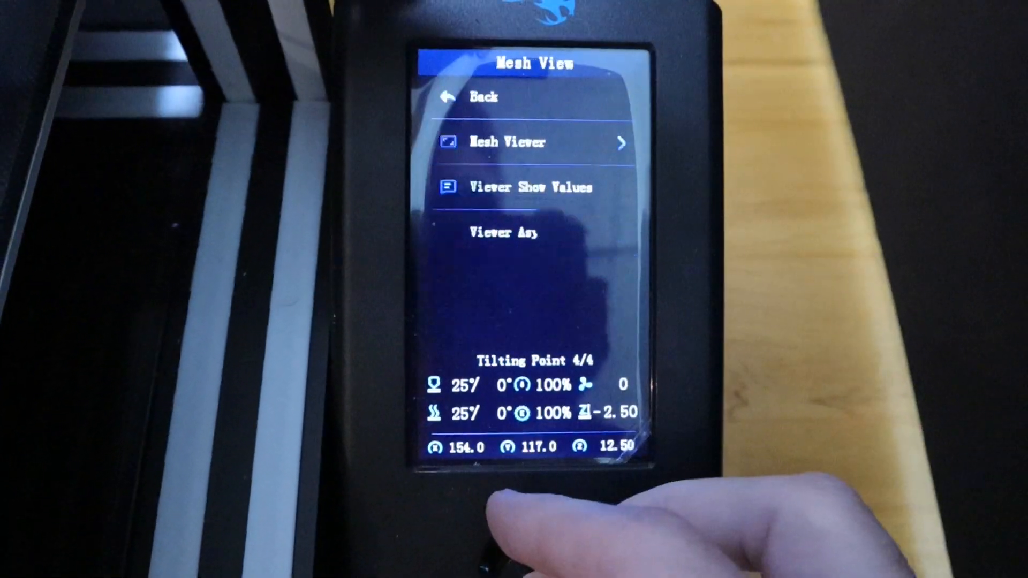
- View the mesh grid, then use Convert Mesh to Plane in Leveling Settings
click(505, 142)
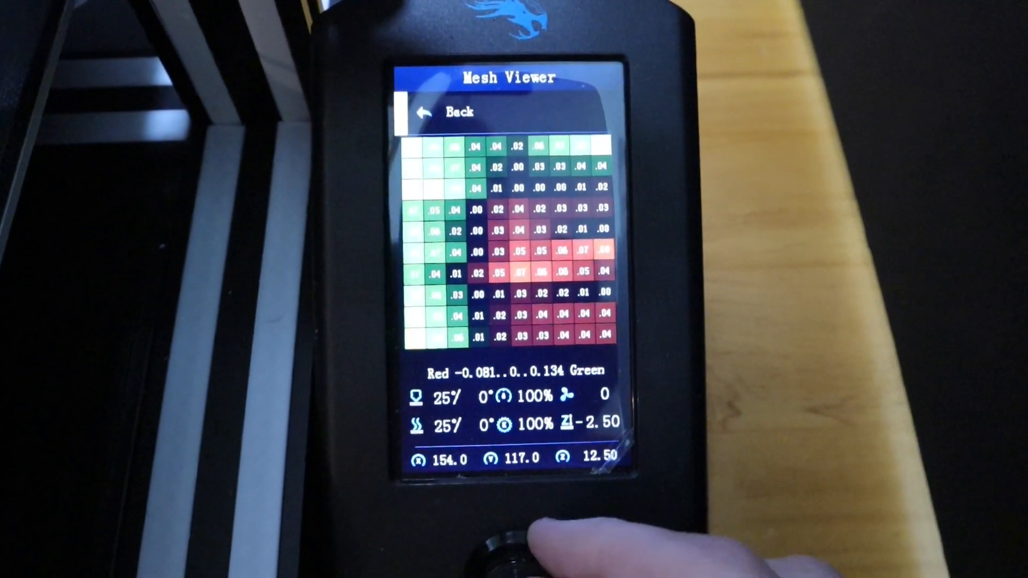
click(453, 112)
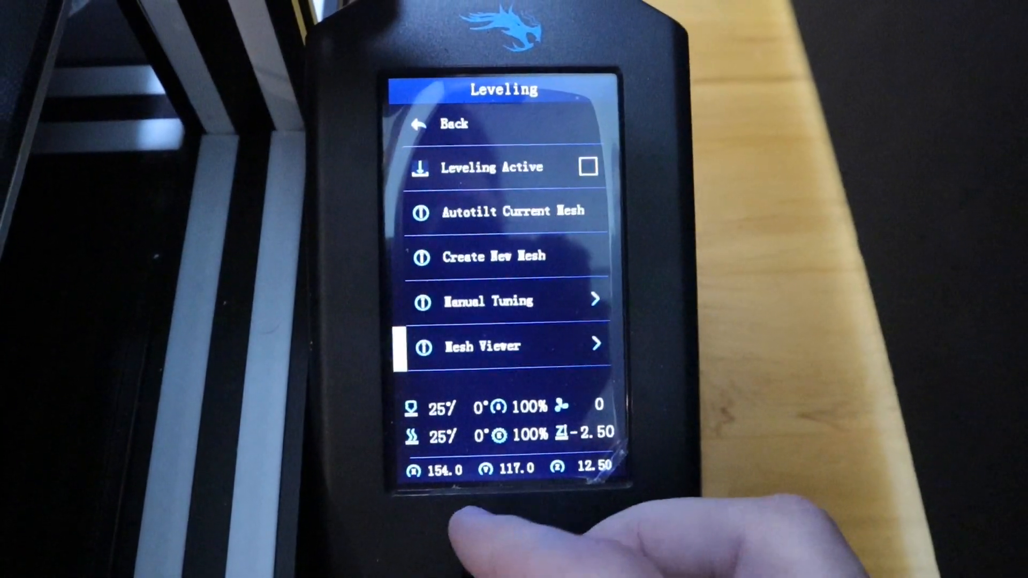
scroll(down, 3)
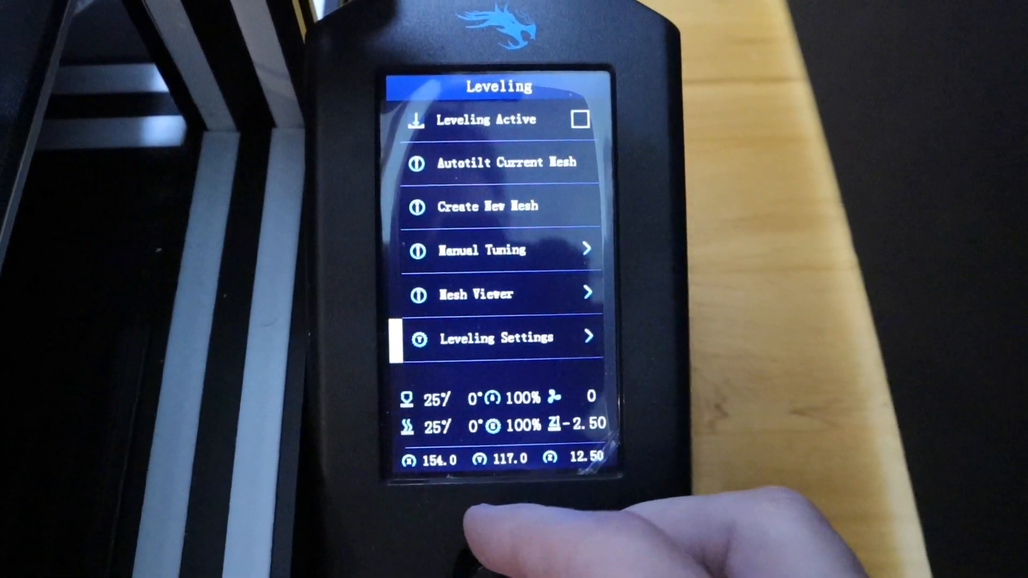
click(494, 337)
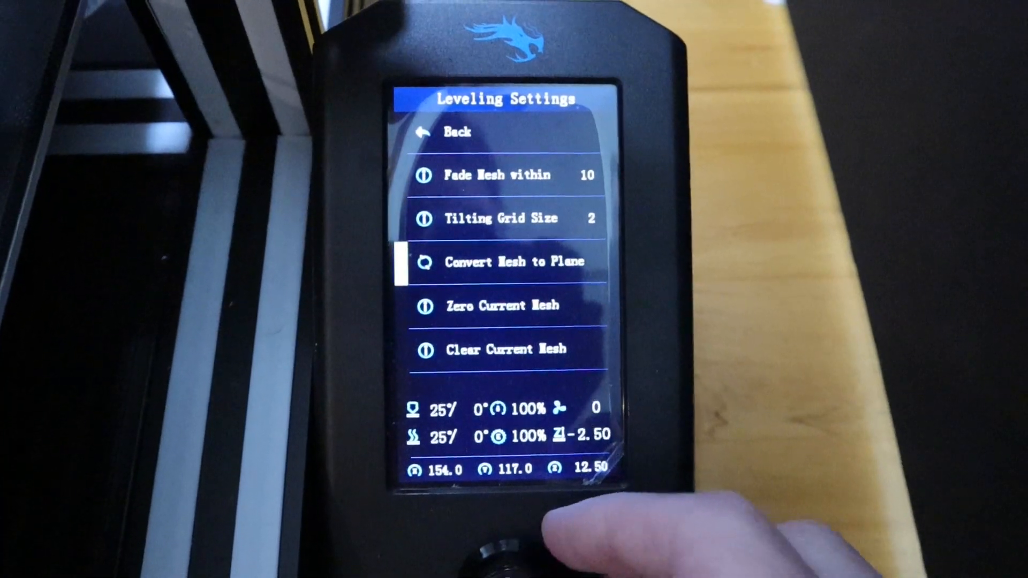
click(511, 262)
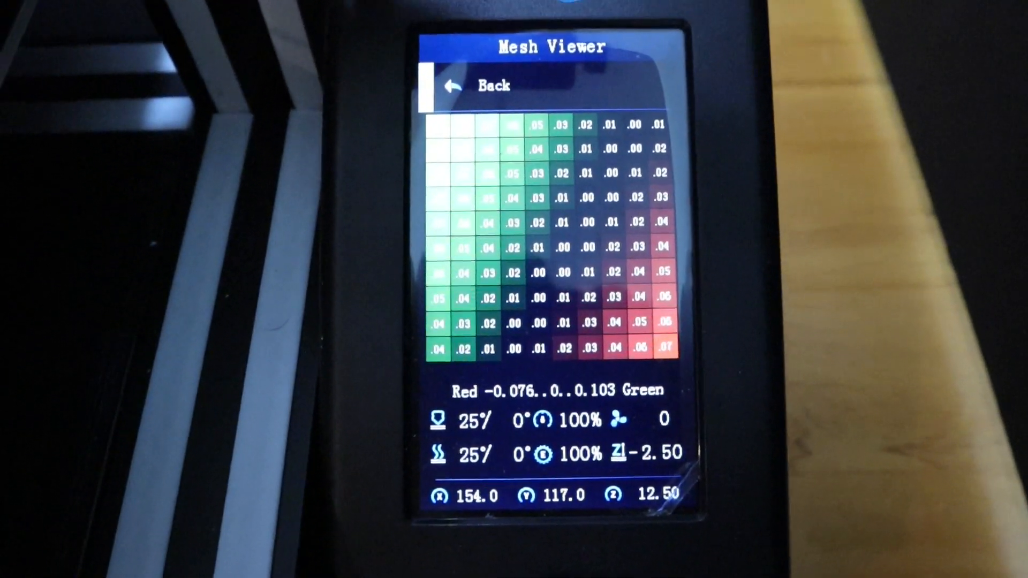
- Return to Leveling Settings and select Zero Current Mesh
click(472, 85)
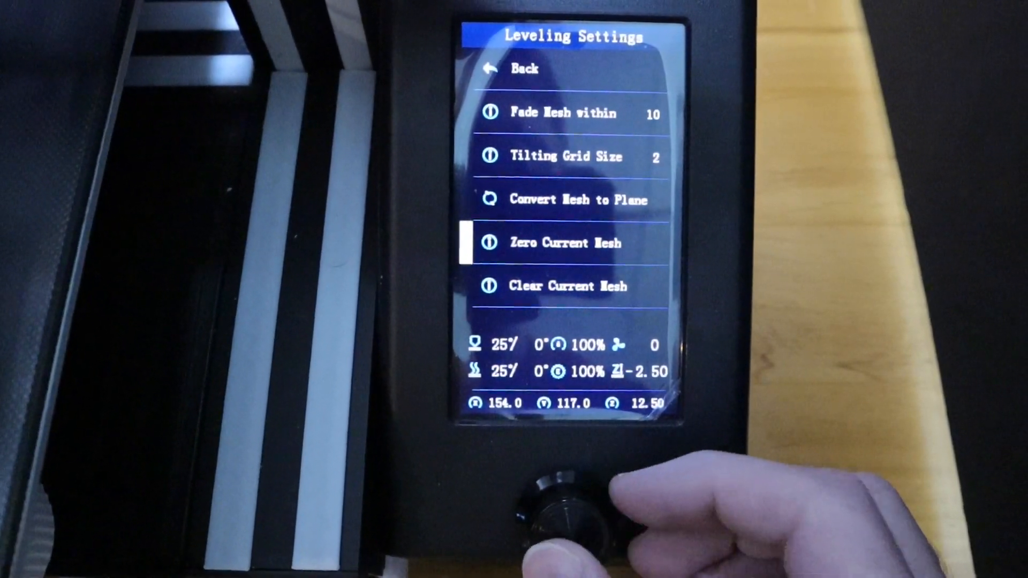
click(564, 243)
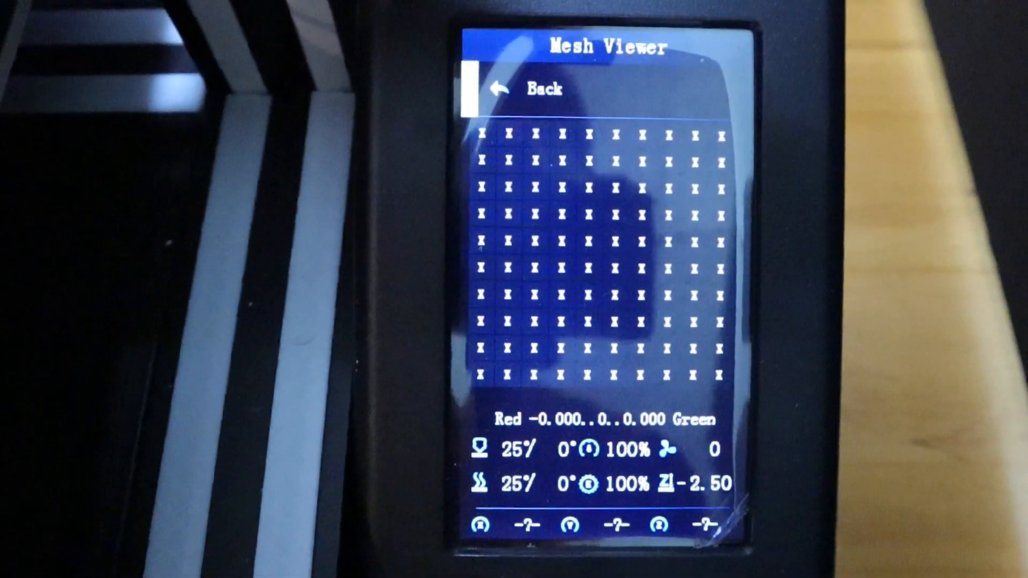
- Load the slot 0 mesh, inspect its grid in Mesh Viewer, then save it to slot 0
click(525, 89)
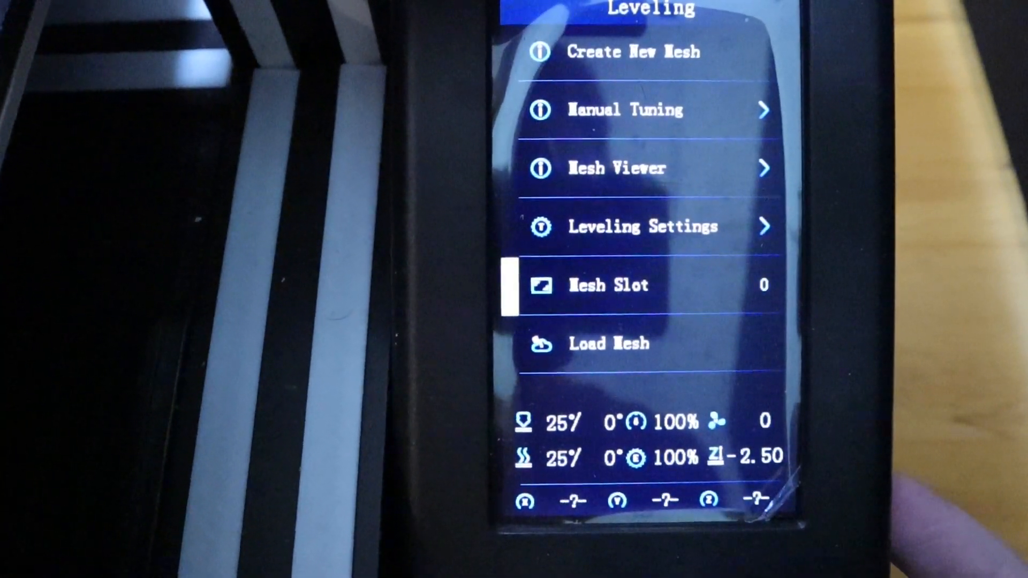
click(607, 343)
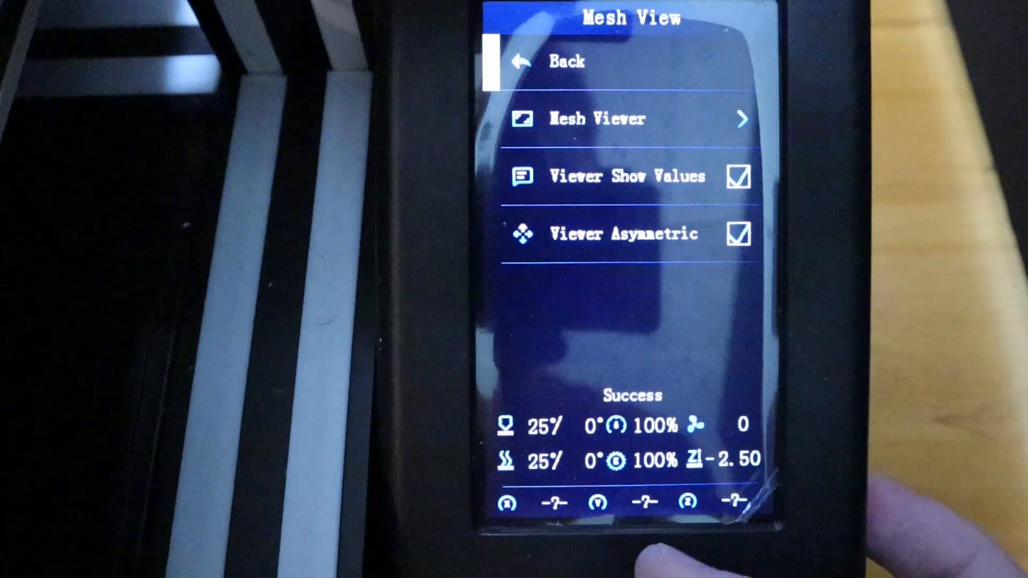
click(596, 120)
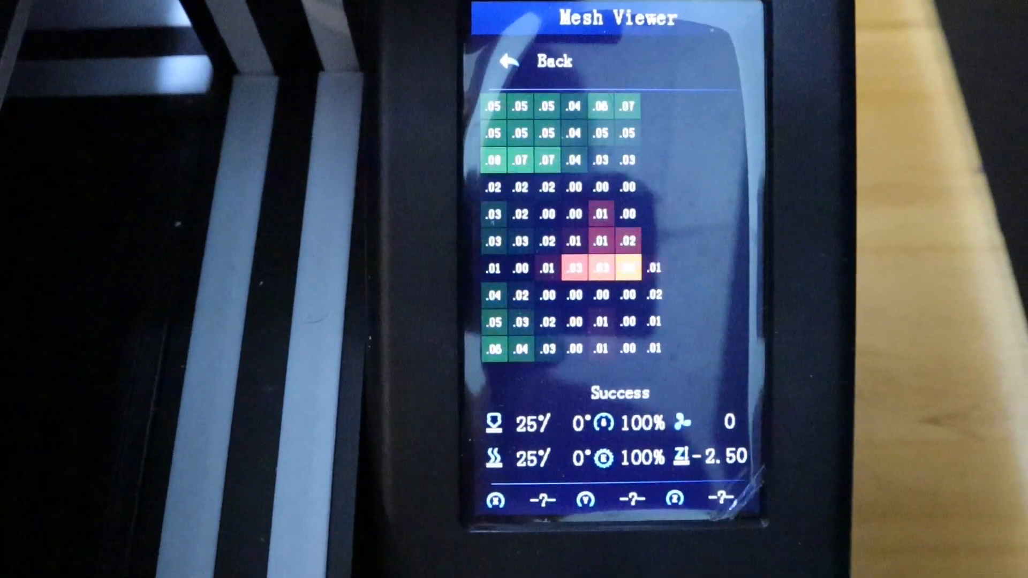
click(534, 61)
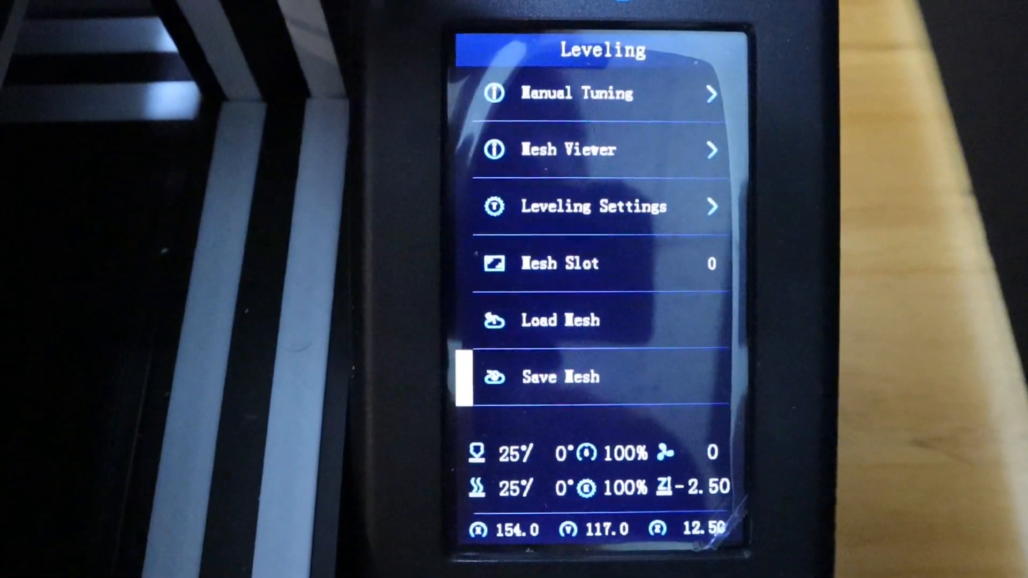
click(561, 377)
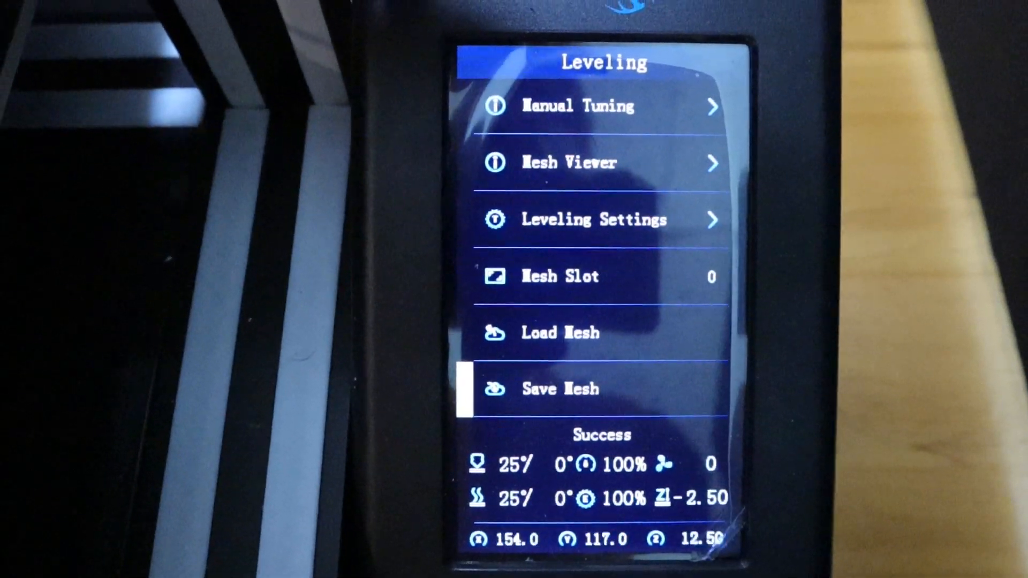